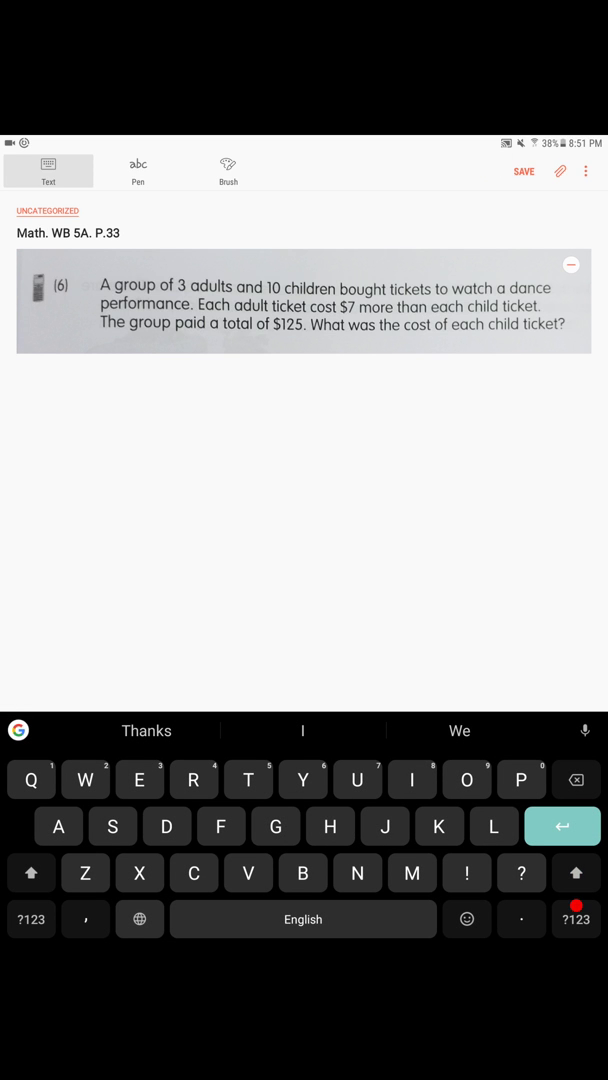
Handwrite 'Adults' and 'Children' labels and draw a children's bar divided into 10 units.
click(138, 170)
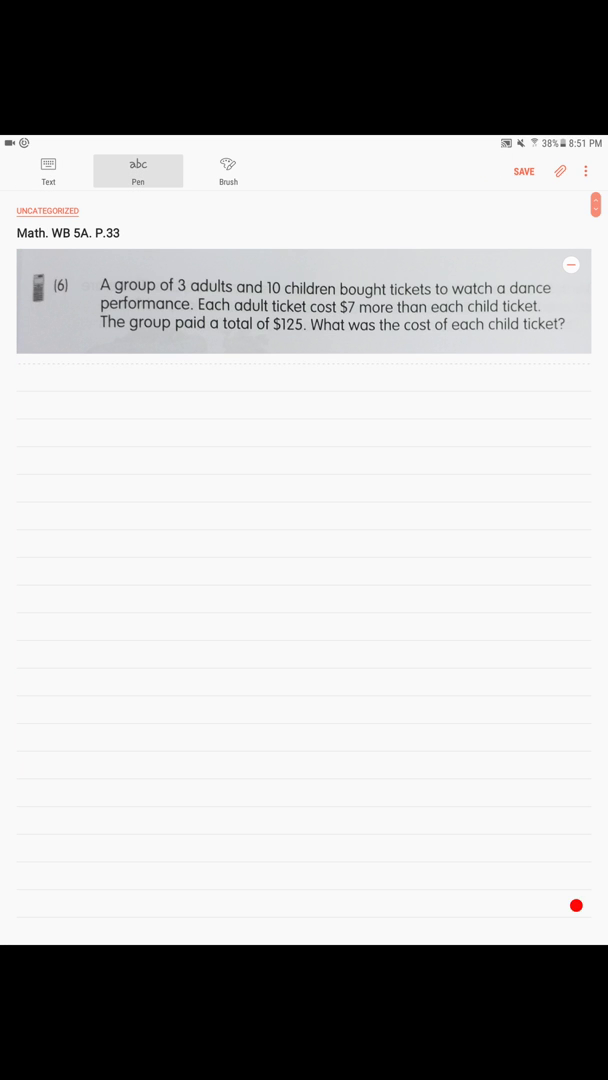
drag(28, 430, 40, 404)
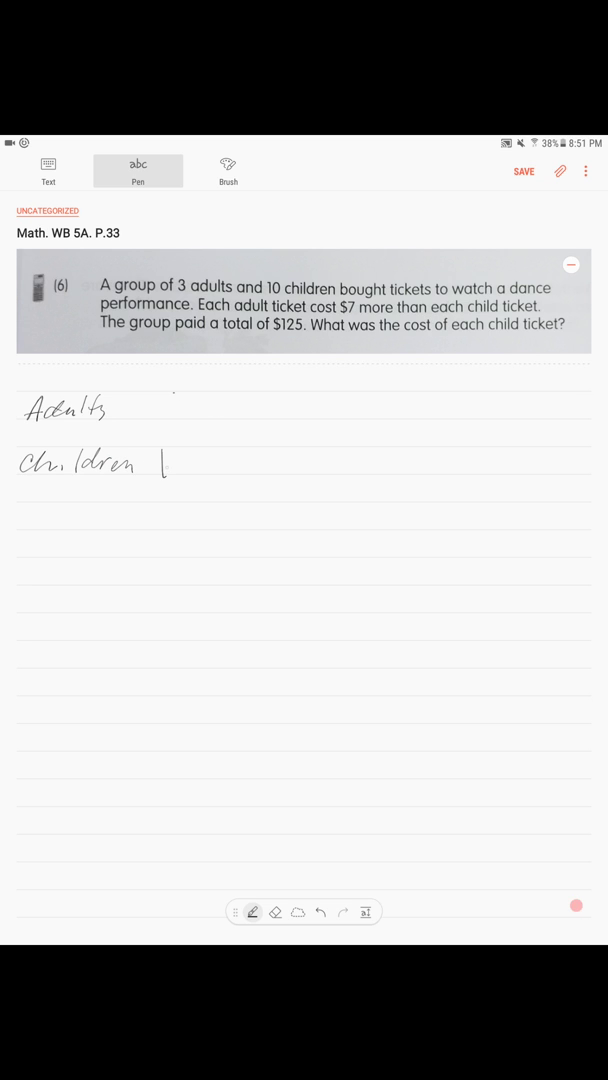
drag(164, 452, 516, 476)
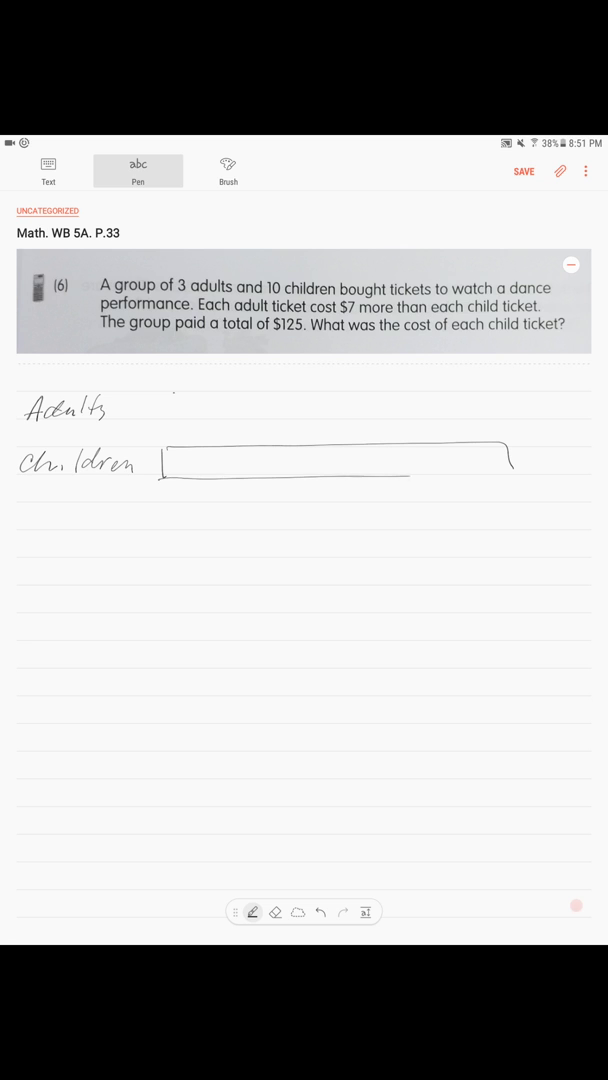
drag(200, 450, 290, 480)
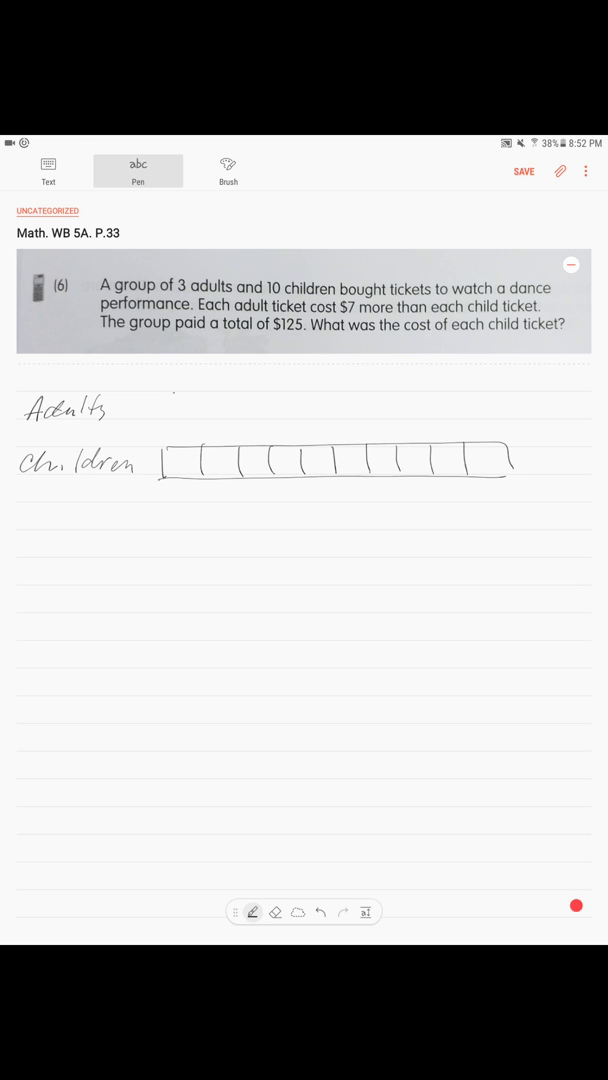
Draw three adult unit boxes, each with a shaded, labelled extra $7 portion.
drag(168, 396, 198, 420)
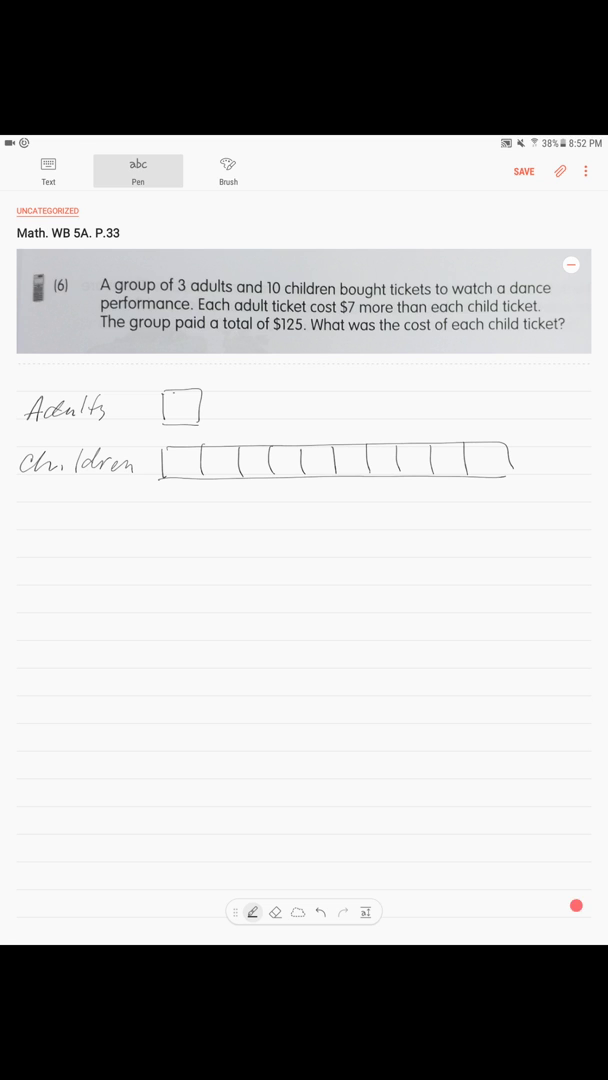
drag(204, 404, 230, 404)
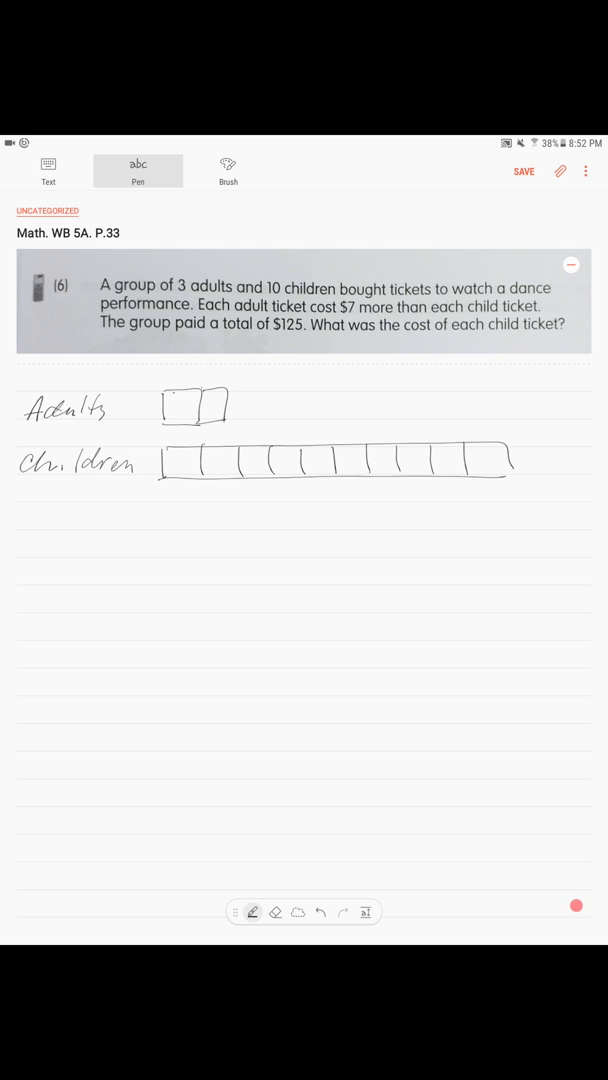
drag(200, 400, 226, 410)
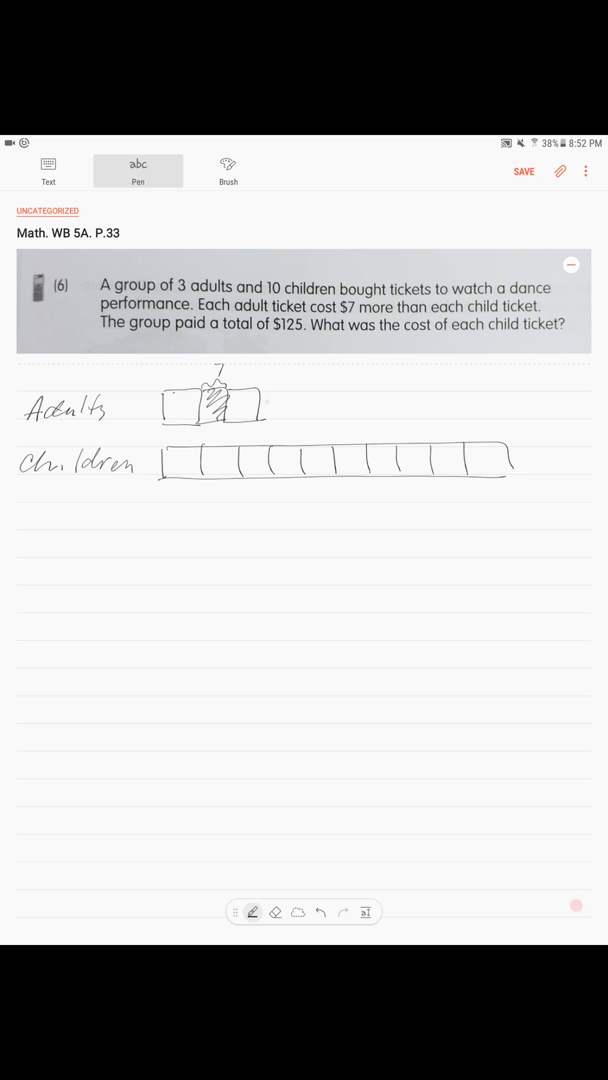
drag(250, 404, 270, 404)
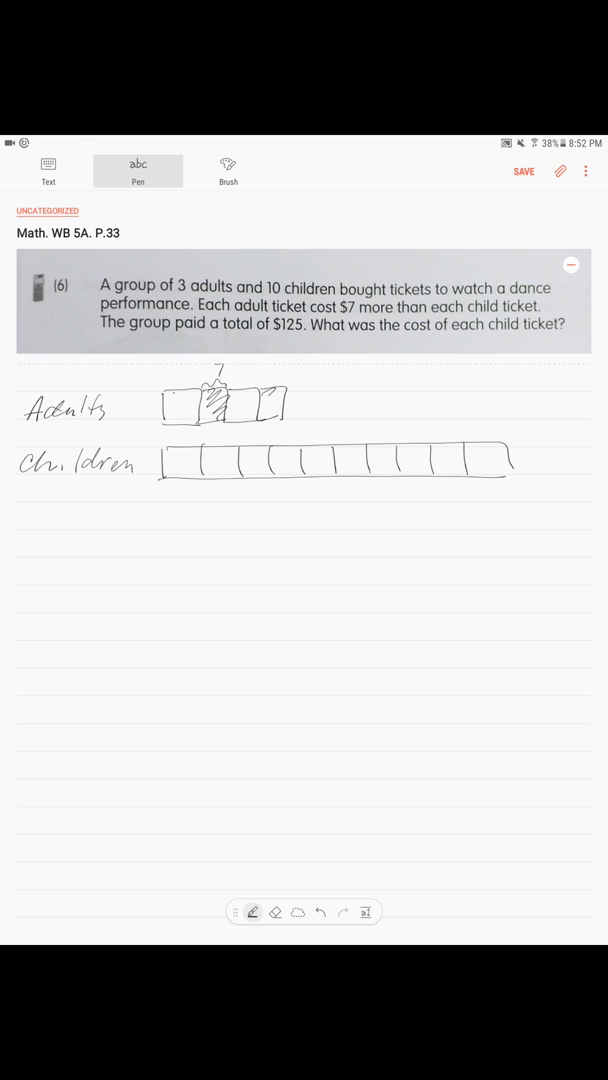
drag(264, 396, 284, 416)
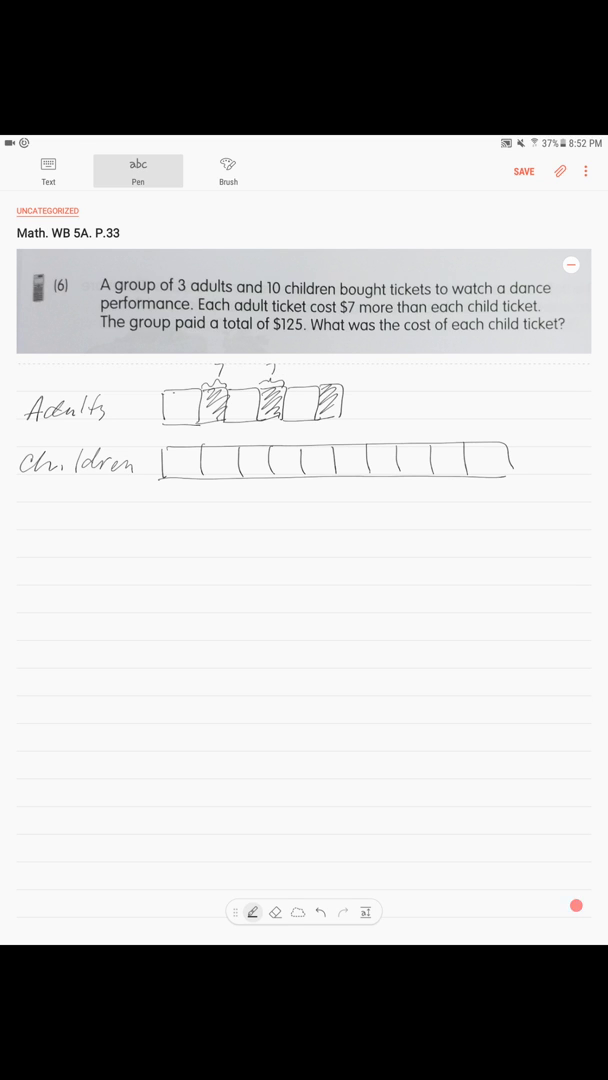
drag(330, 376, 340, 404)
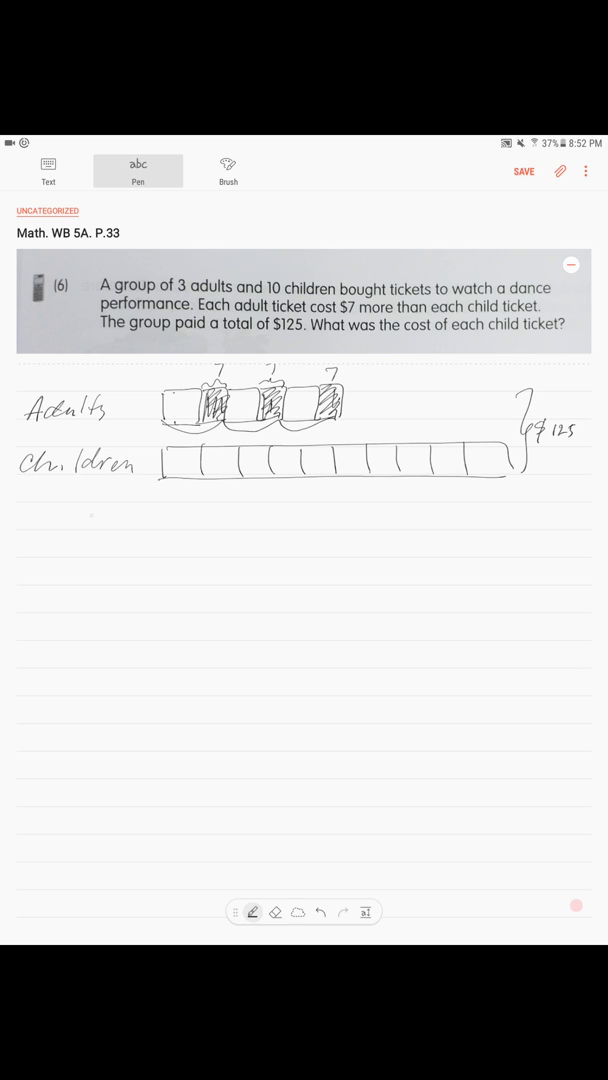
Write $7 × 3 = $21, 125 − 21 = $104 and 13 units = 104 below the bars.
drag(76, 512, 150, 512)
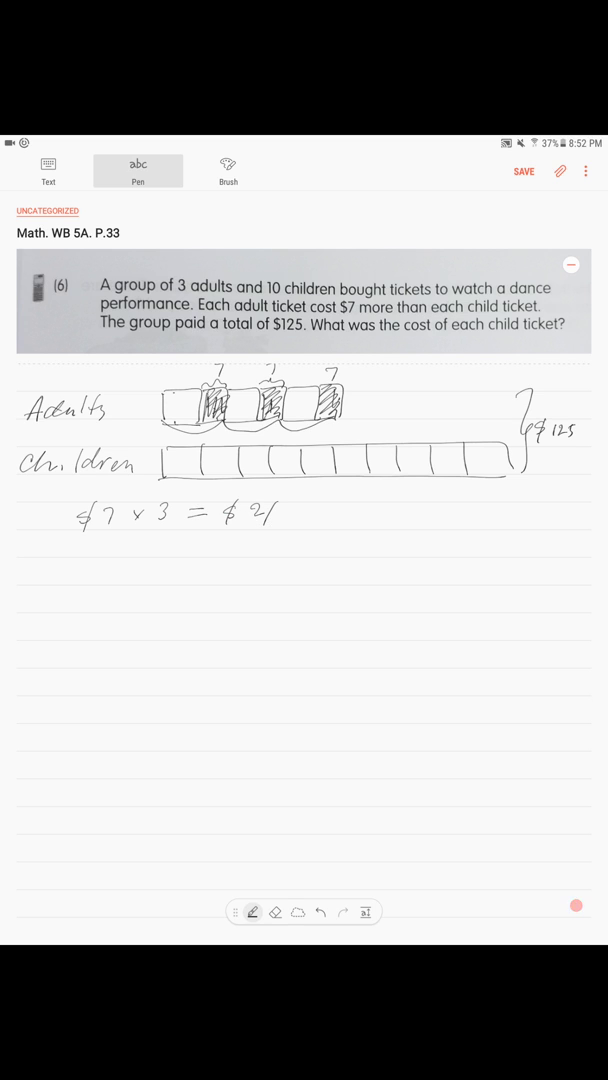
drag(236, 530, 280, 530)
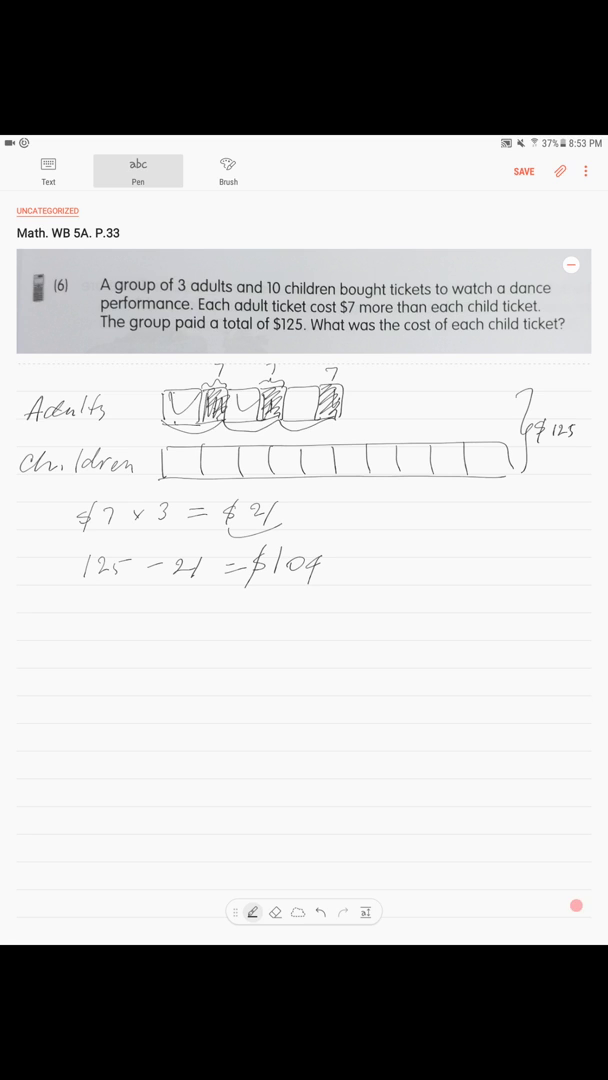
drag(180, 490, 480, 490)
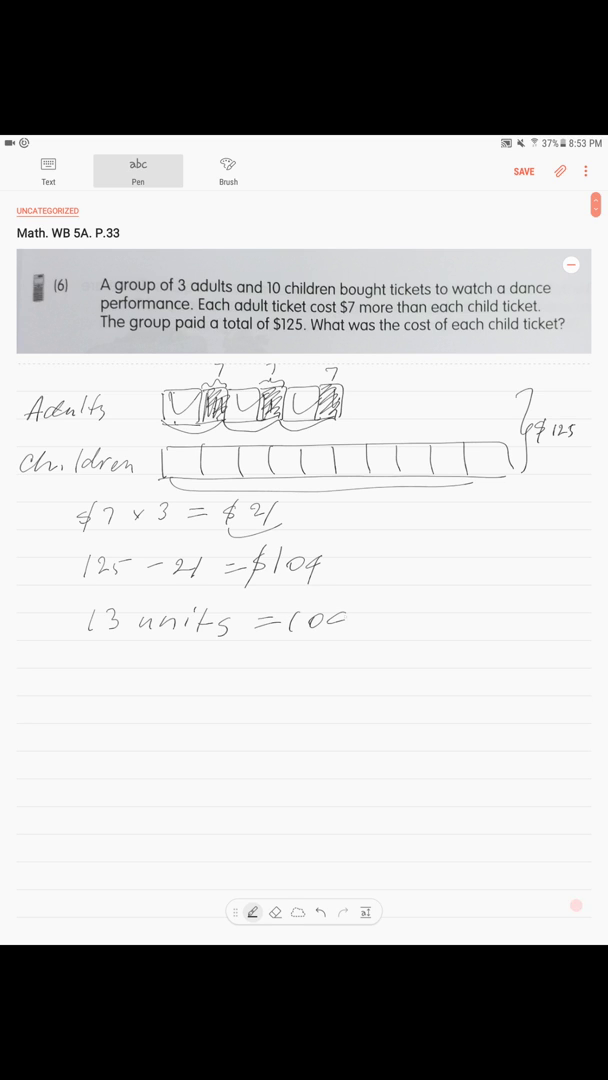
drag(330, 620, 344, 620)
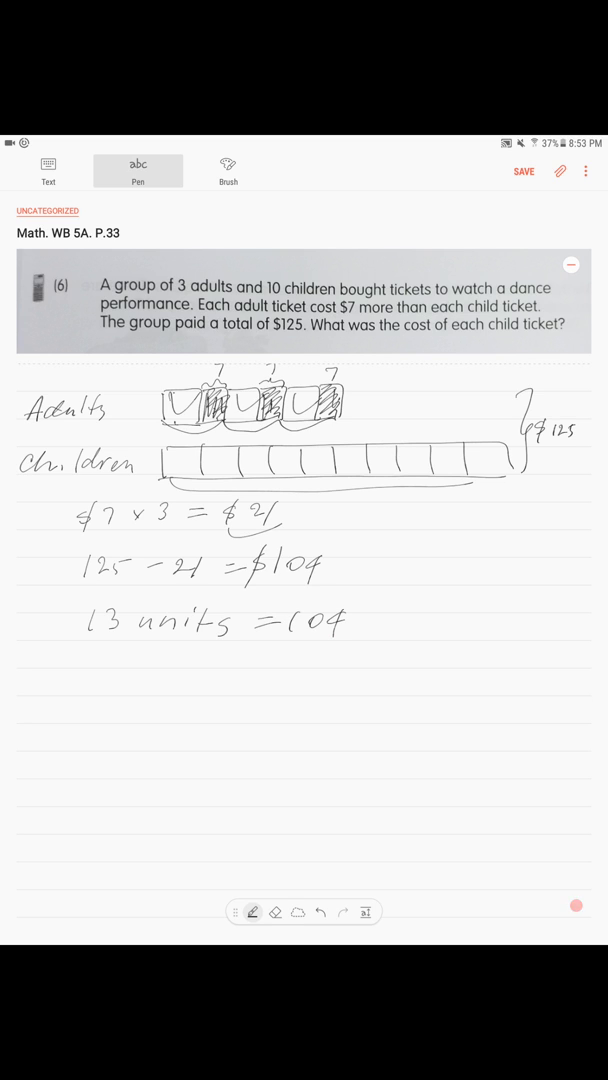
Write 1 unit = 104 ÷ 13 = $8 and circle the $8 answer.
drag(108, 680, 120, 670)
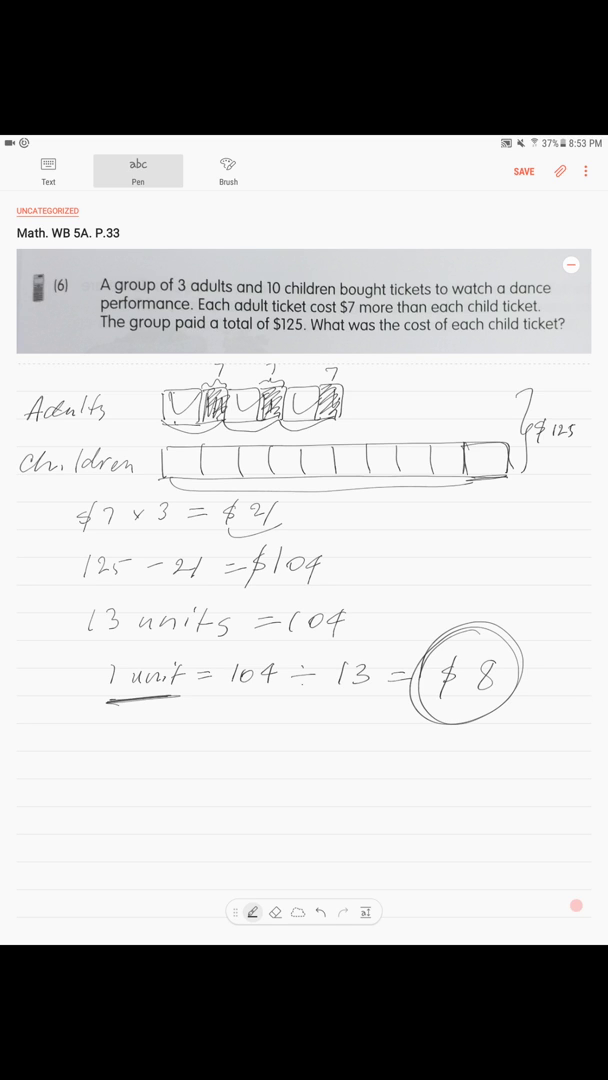
drag(410, 760, 556, 724)
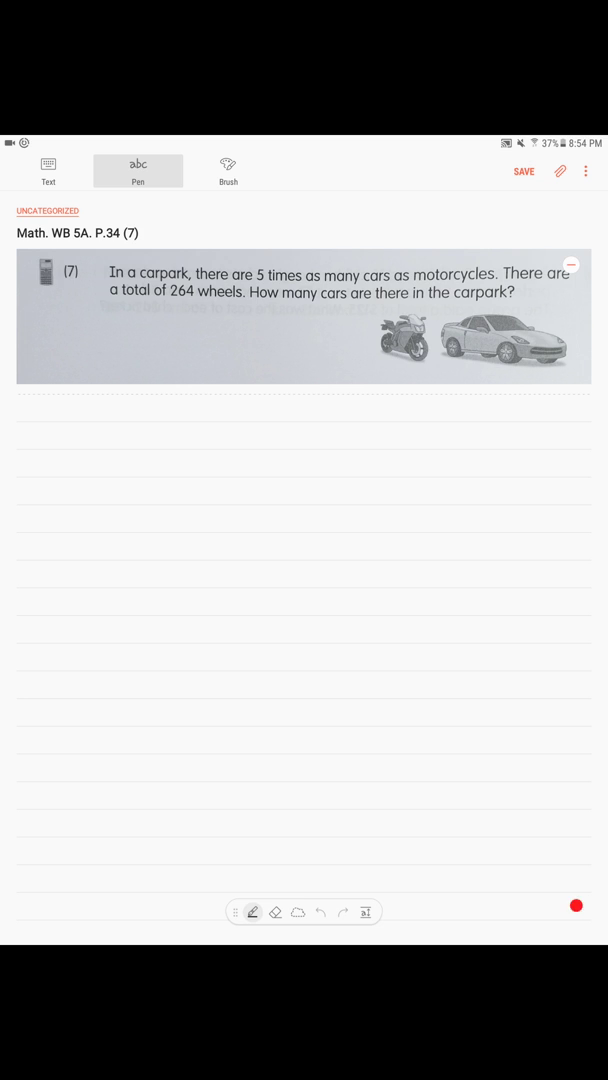
Label Cars and Motorcycles, draw a 5-unit cars bar with a brace and a single motorcycle unit.
drag(400, 410, 420, 426)
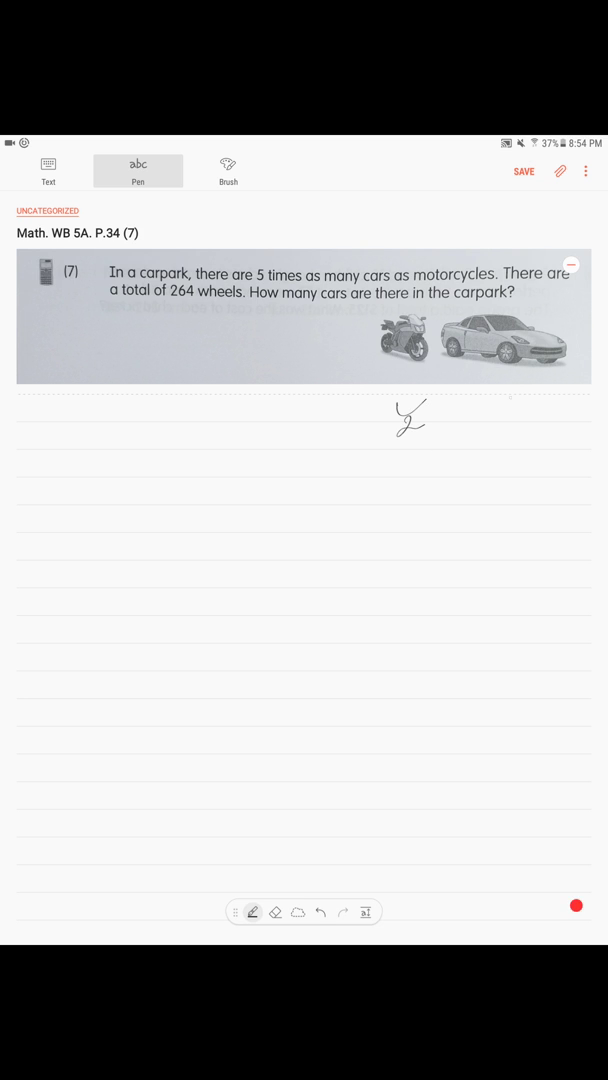
drag(490, 410, 540, 430)
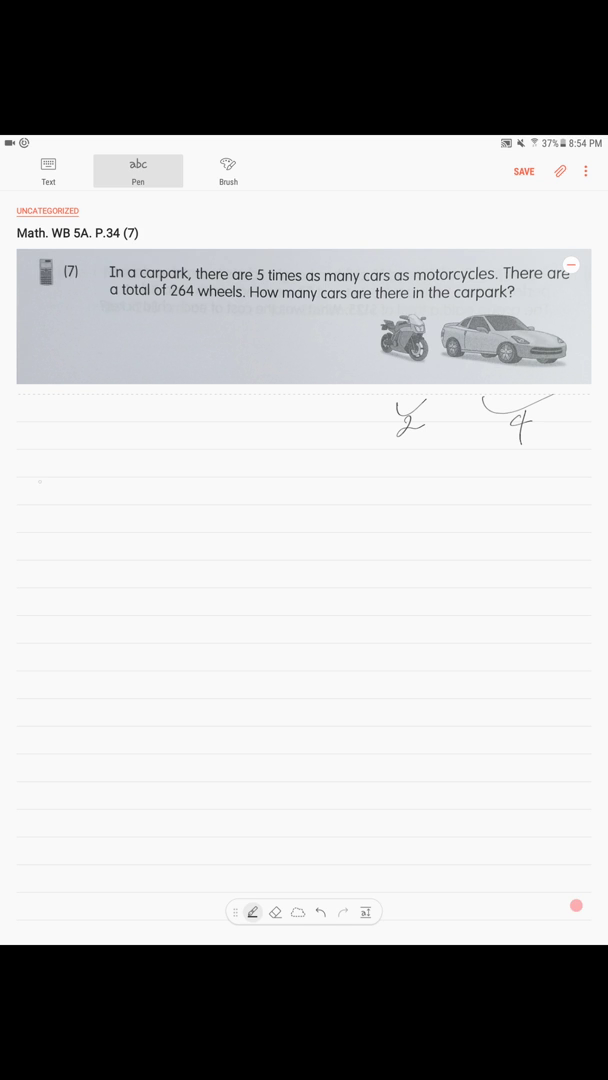
drag(24, 496, 80, 496)
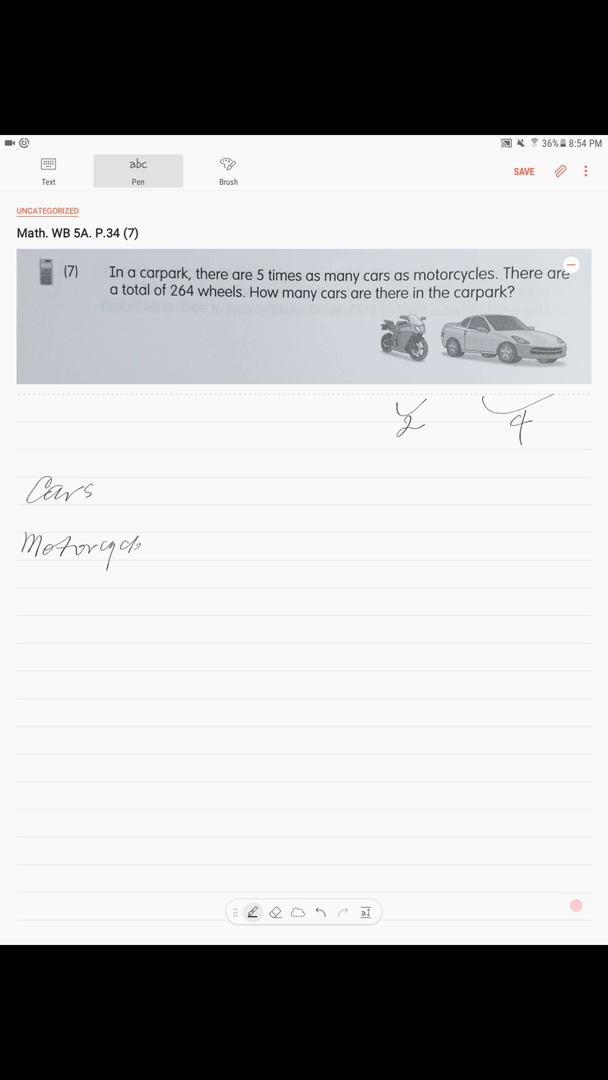
drag(120, 544, 154, 544)
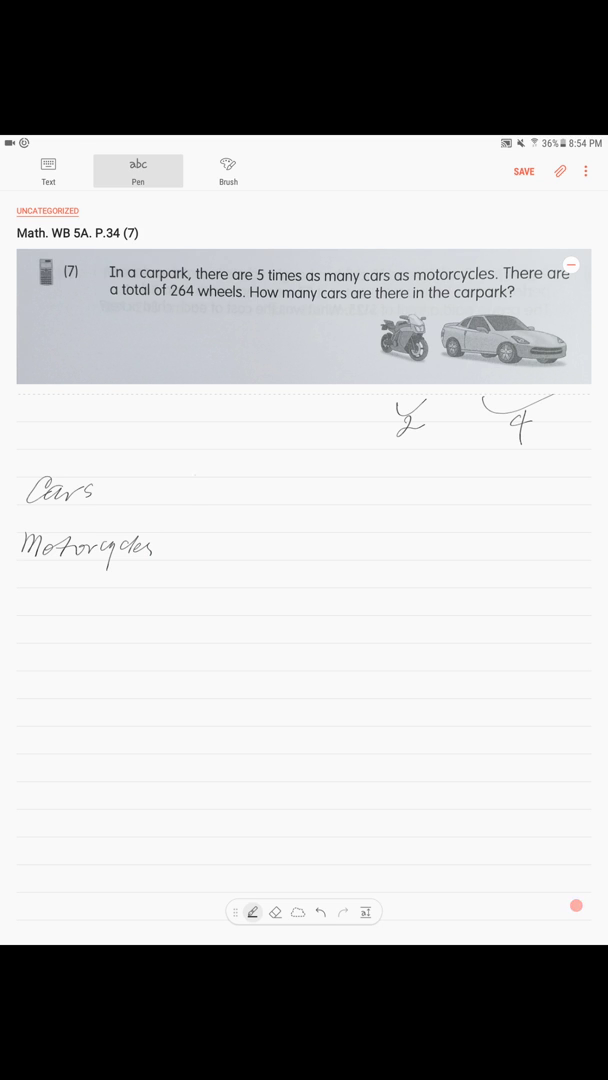
drag(190, 478, 424, 500)
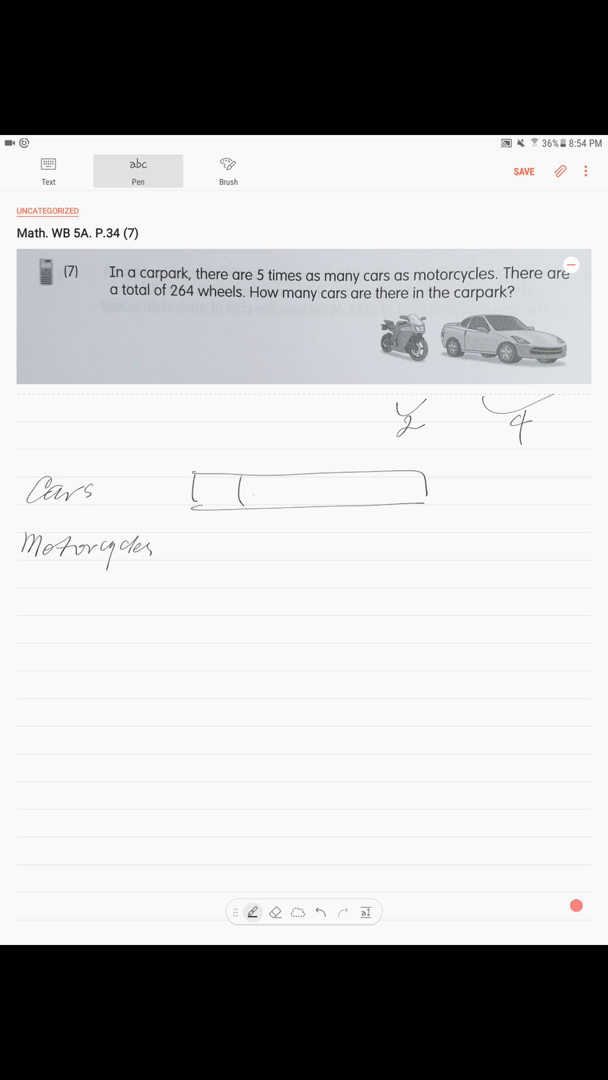
drag(280, 490, 370, 490)
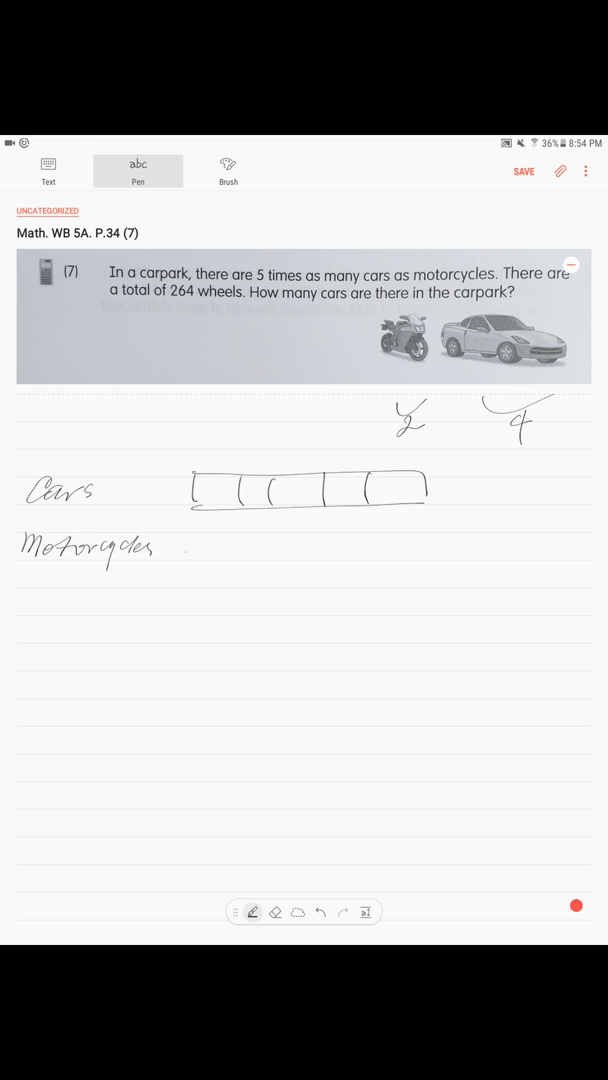
drag(200, 536, 240, 564)
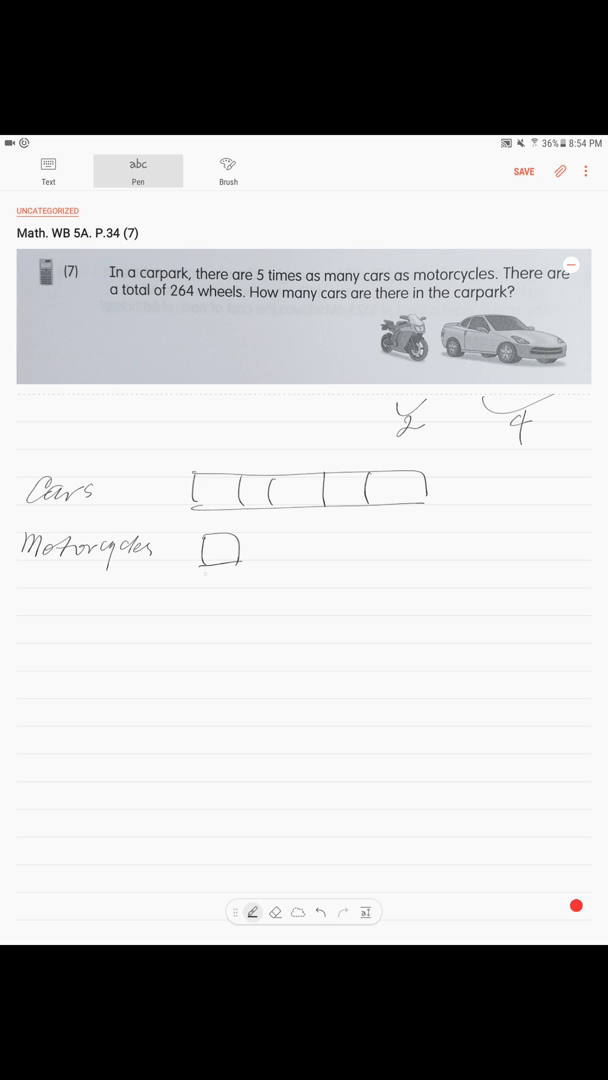
drag(204, 540, 240, 560)
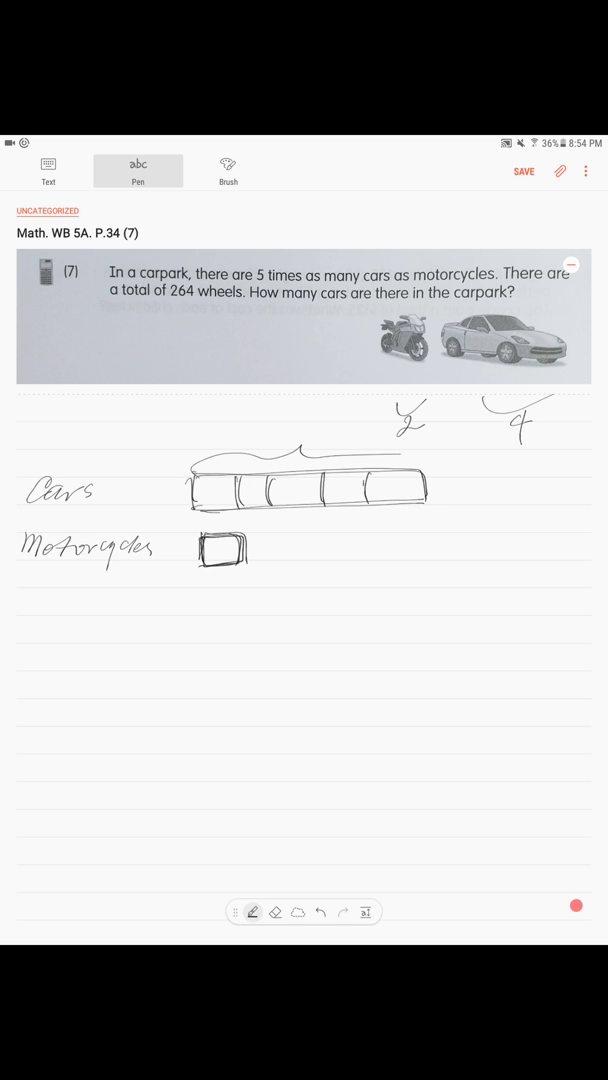
Write 5 × 4 + 2 = 22, 22 units = 264 (wheels), and start the 1 unit line.
text(?)
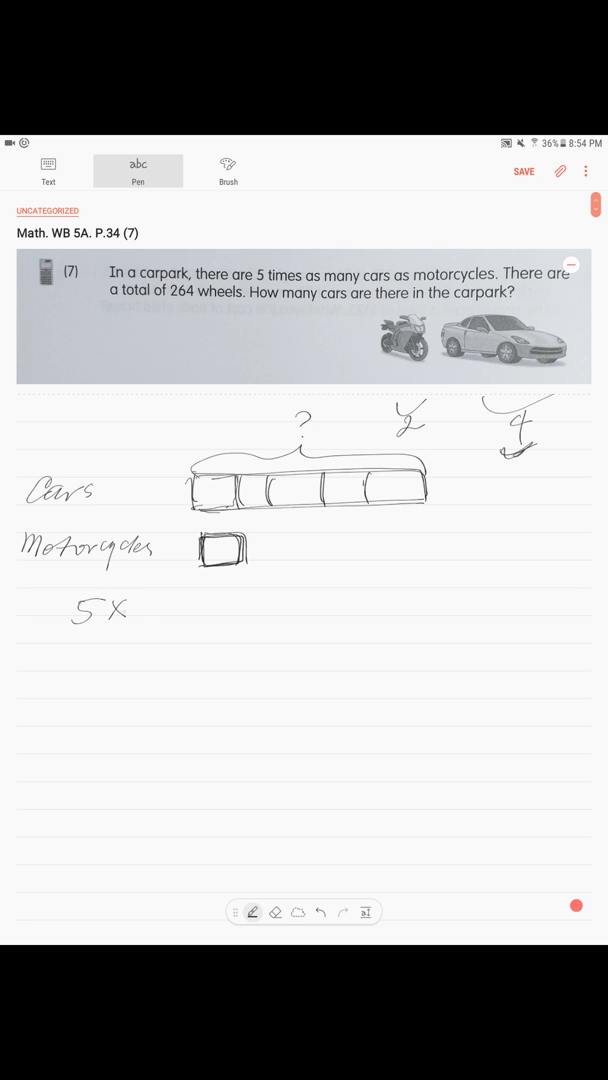
drag(120, 610, 144, 650)
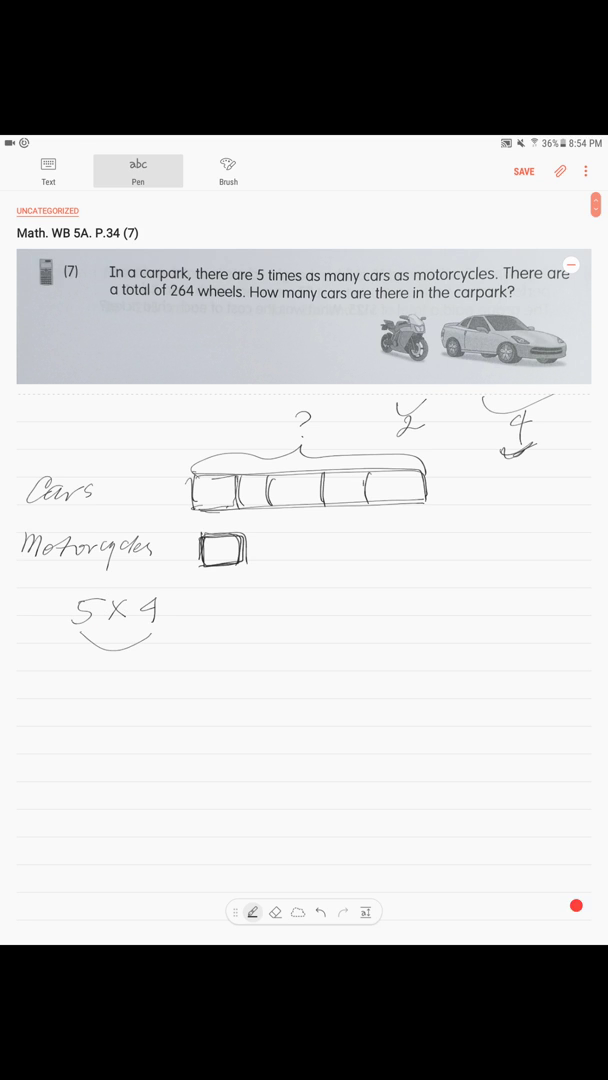
drag(176, 612, 196, 612)
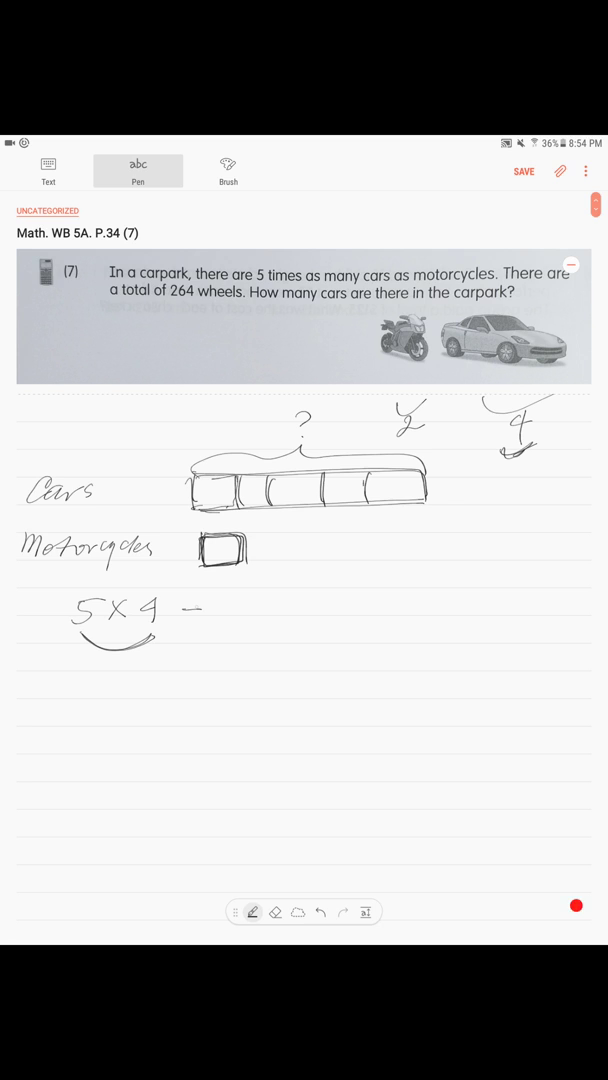
drag(188, 610, 188, 620)
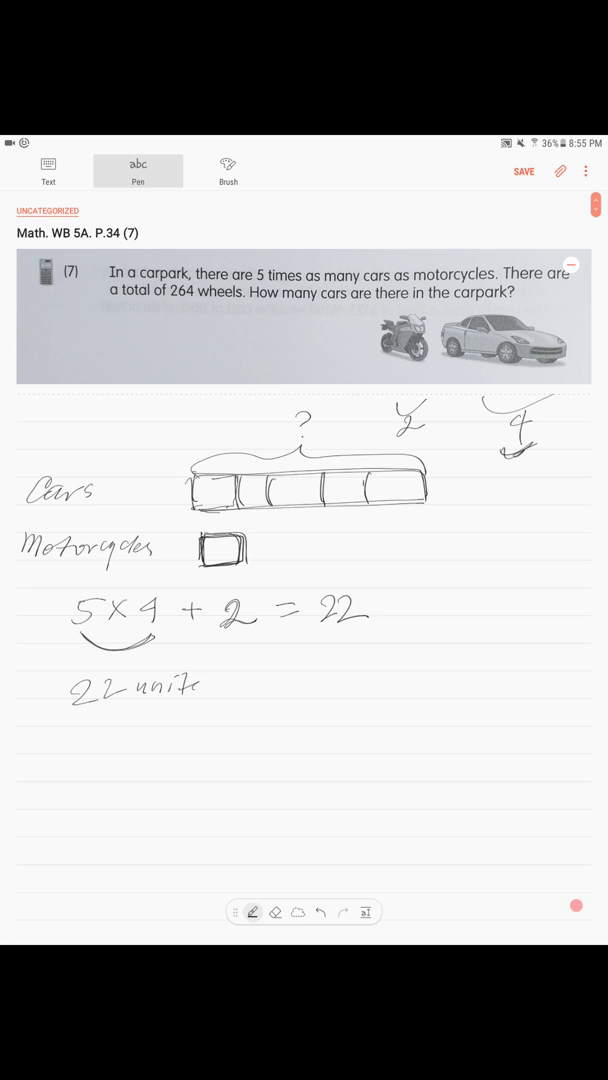
drag(196, 684, 256, 684)
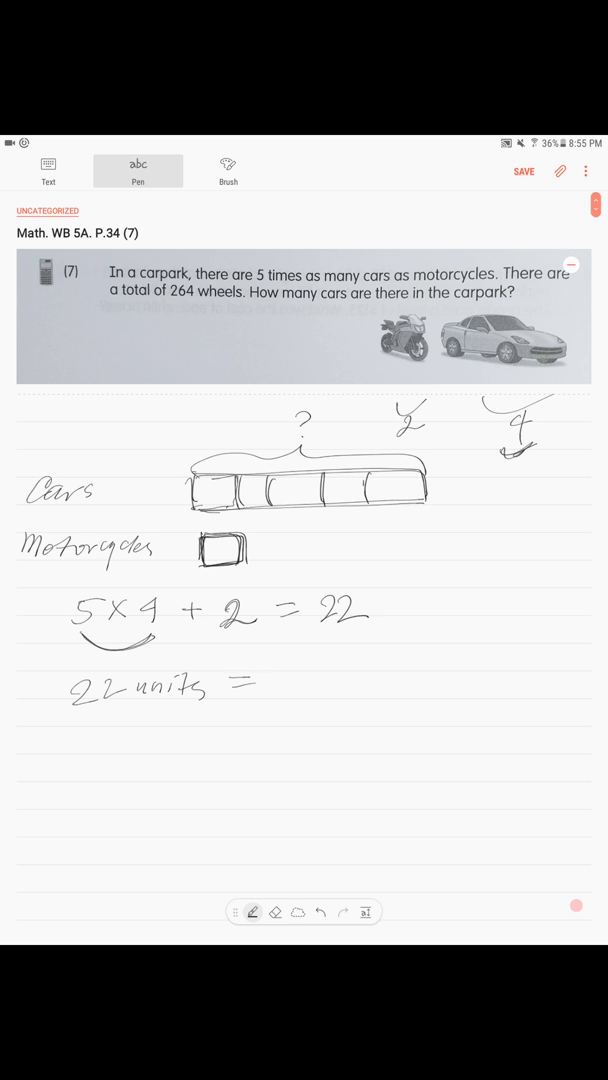
text(264 whe)
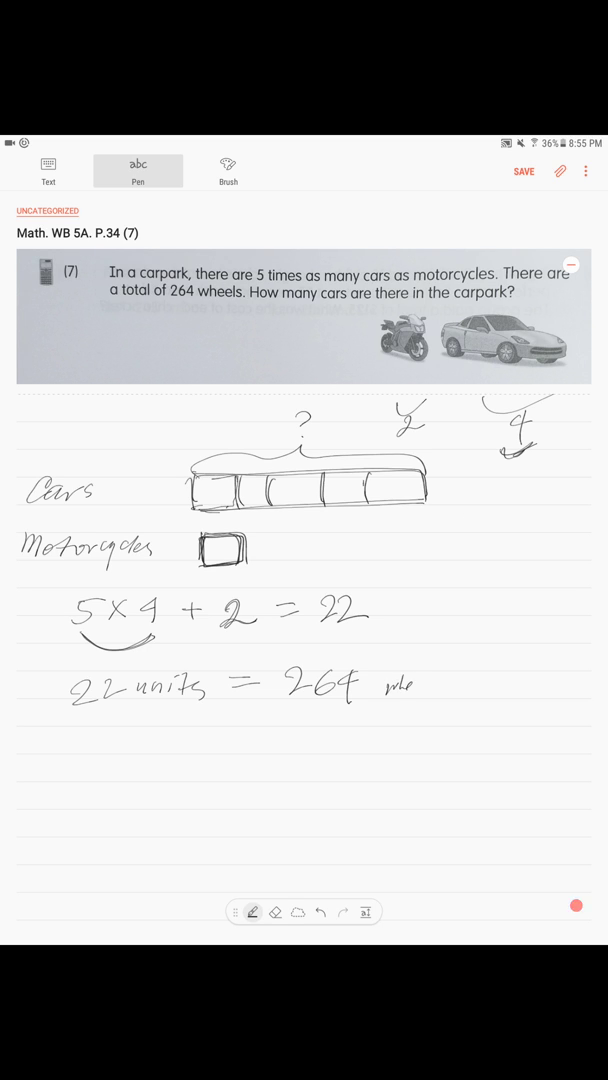
text((wheels))
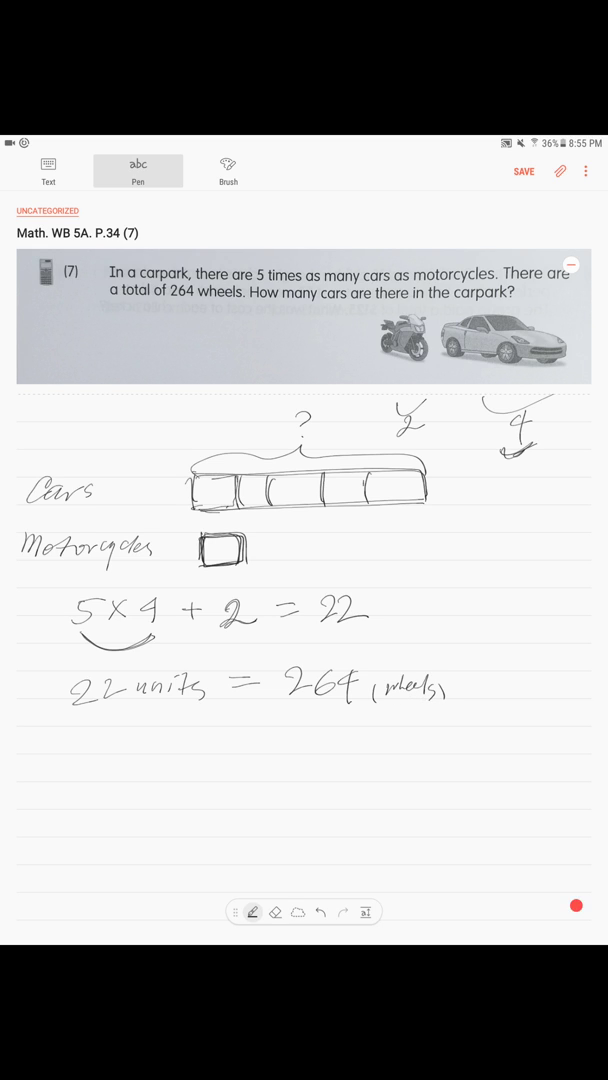
text(1 unit = 264 ÷ 22 = 12)
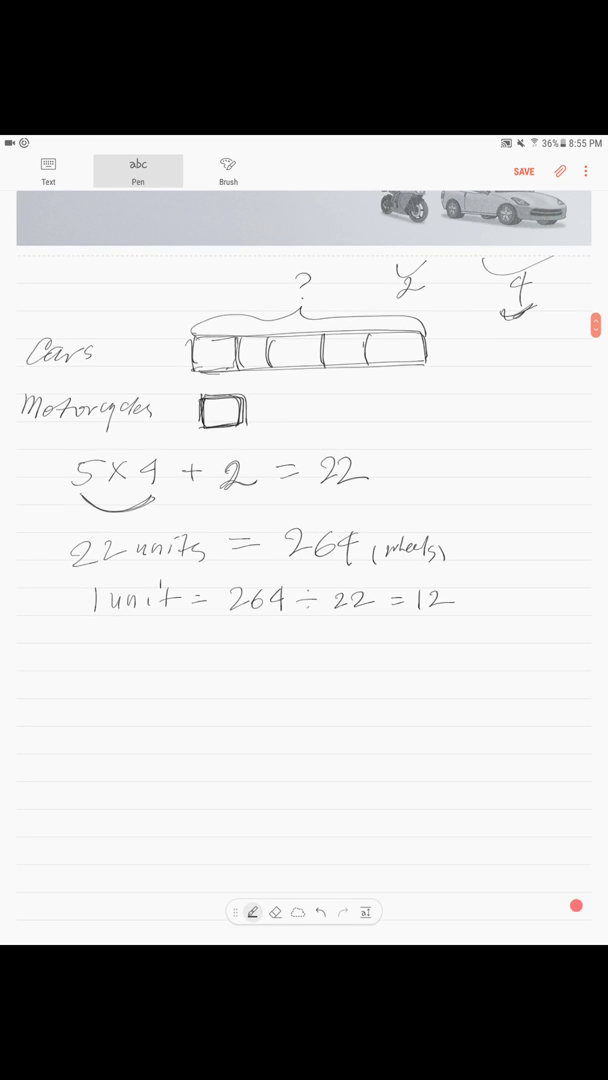
Circle 5 × 4, write 20 × 12 = 240, circle 240 and label it wheels.
drag(76, 456, 76, 496)
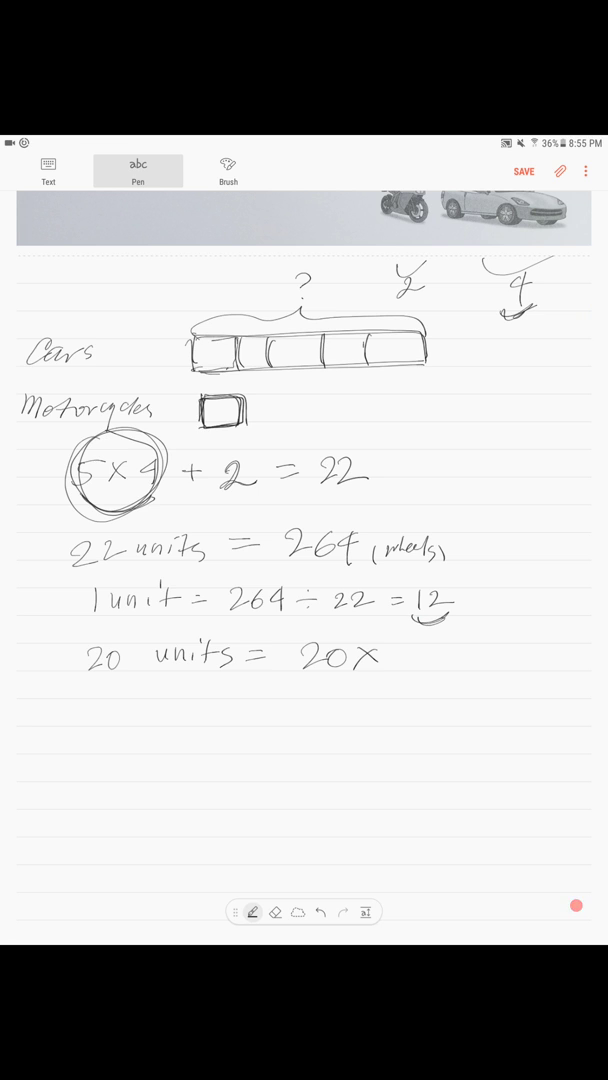
text(12 =)
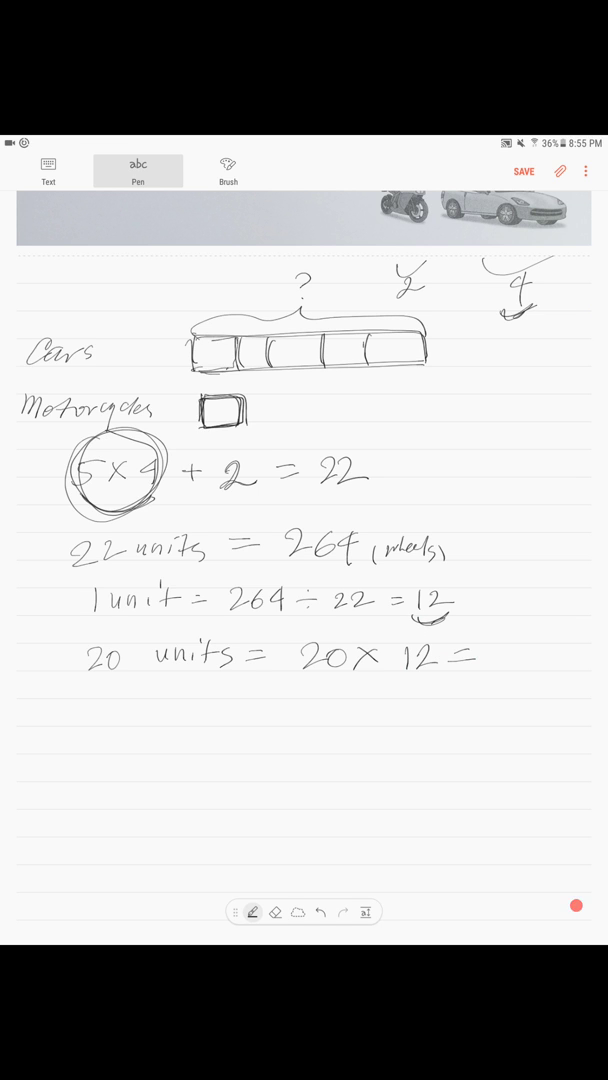
text(240)
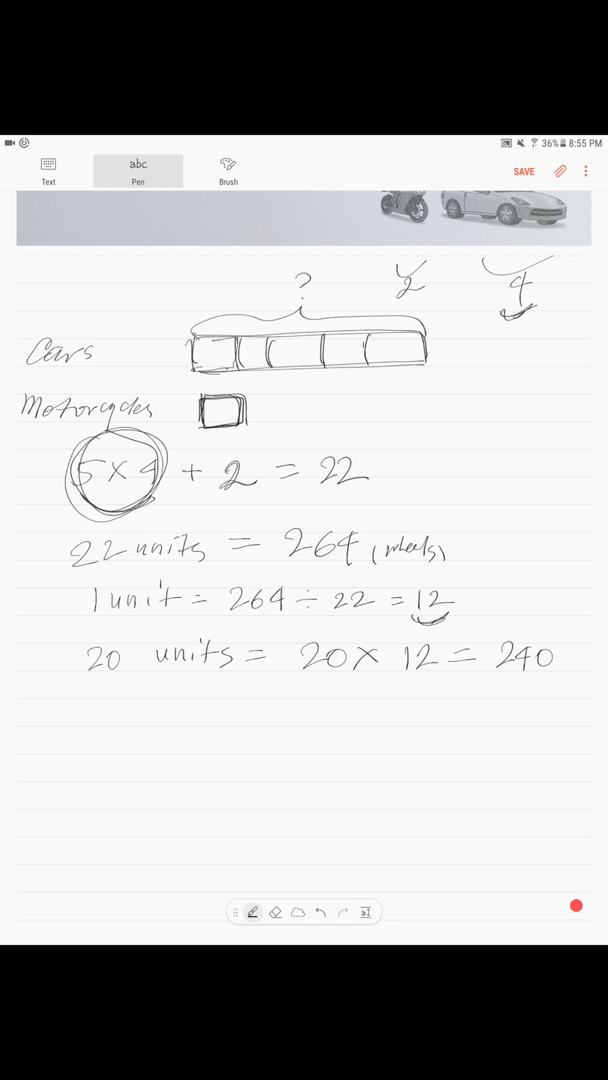
drag(490, 656, 556, 656)
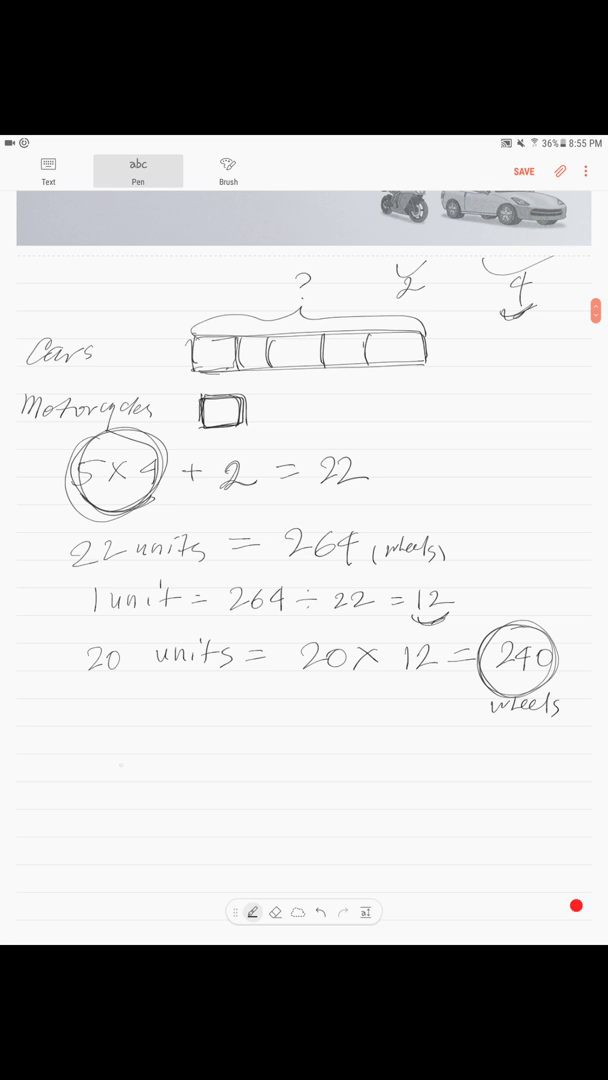
text(240)
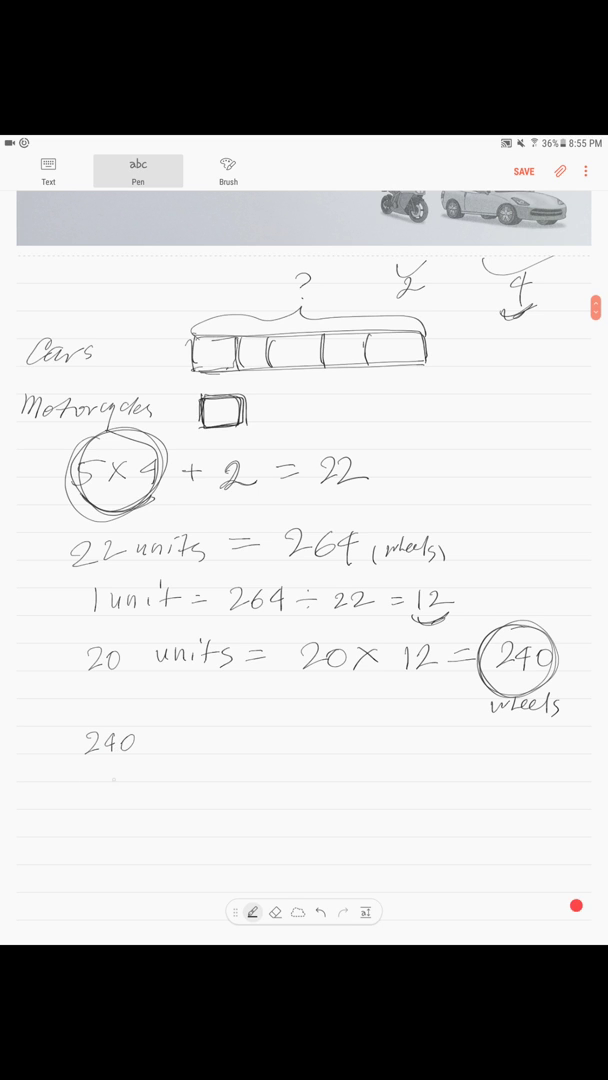
text(÷)
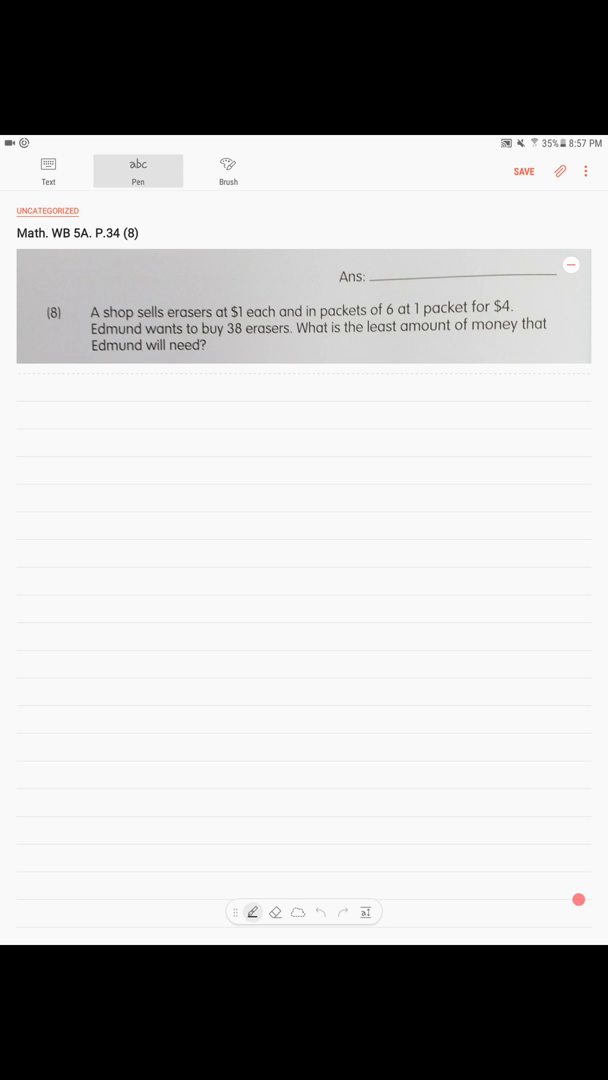
Write 38 ÷ 6 = 6 R2 and $4 × 6 = $24, erasing stray first marks.
drag(96, 404, 136, 404)
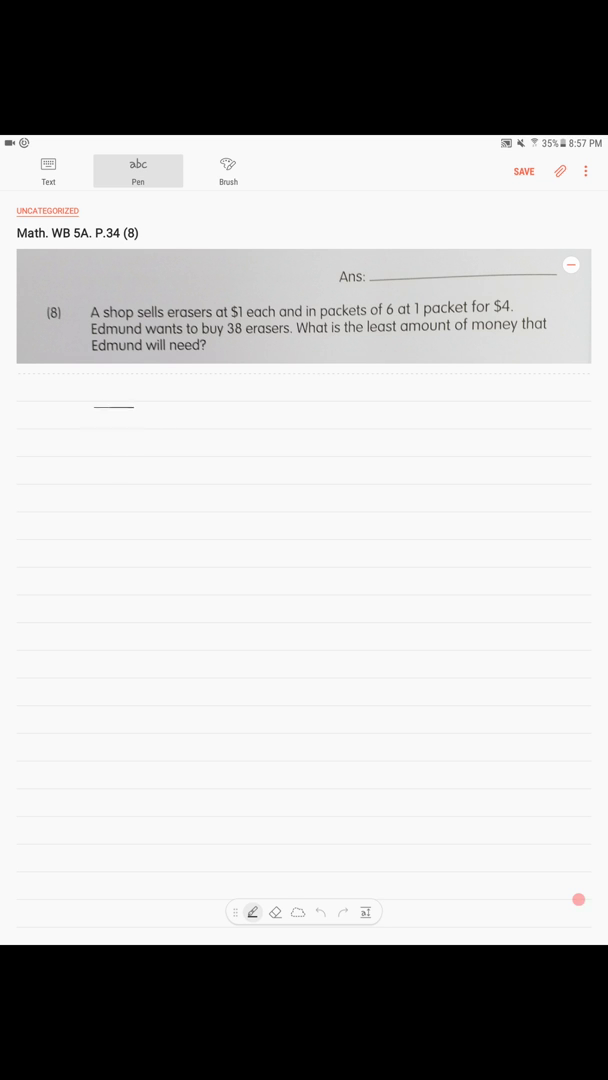
drag(90, 416, 120, 410)
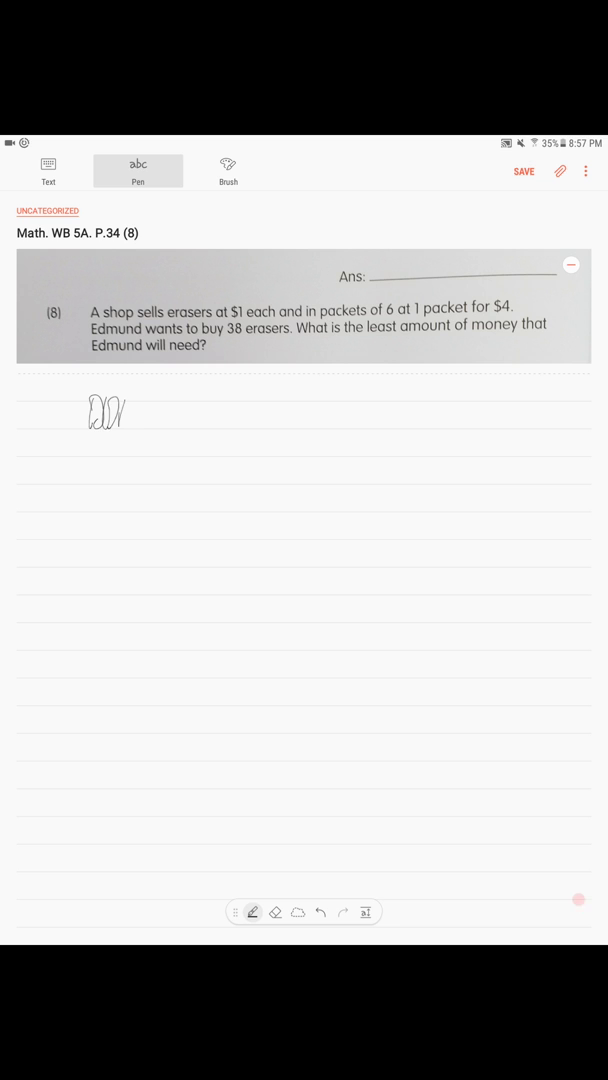
drag(110, 412, 164, 416)
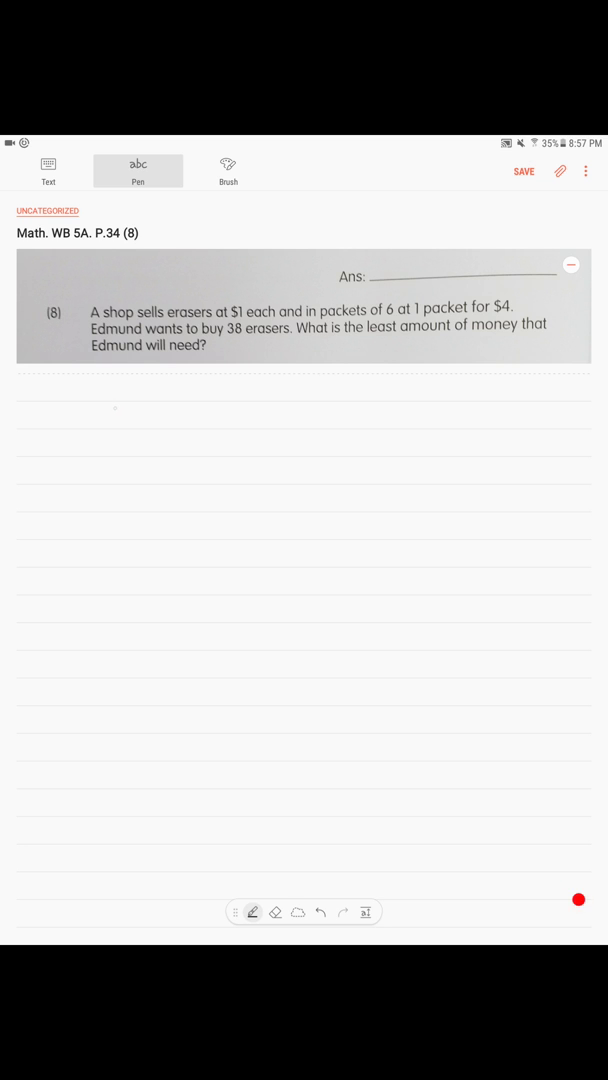
drag(90, 420, 124, 400)
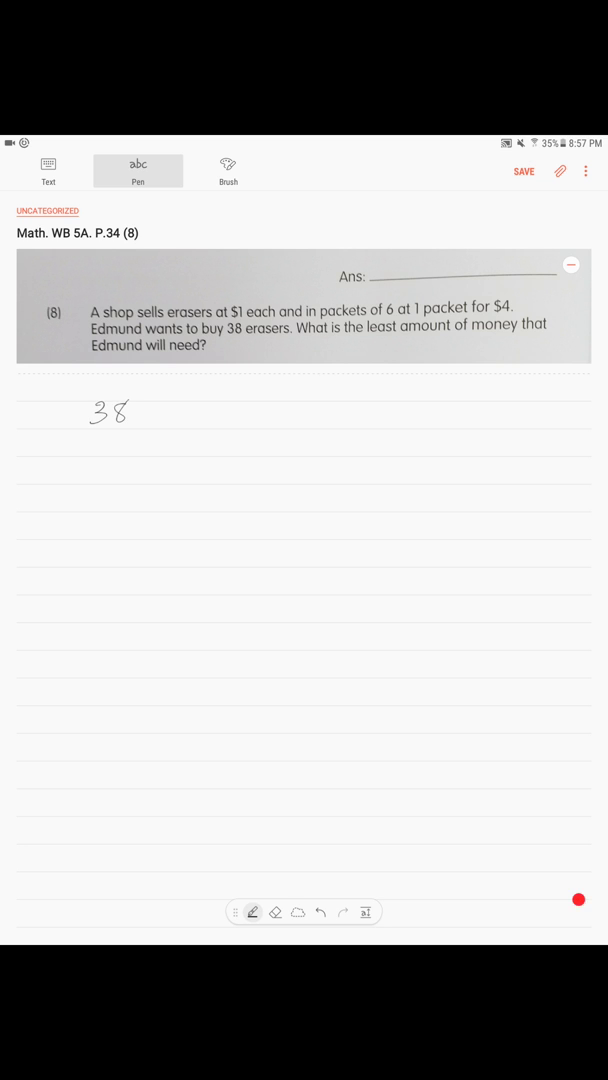
drag(144, 410, 160, 418)
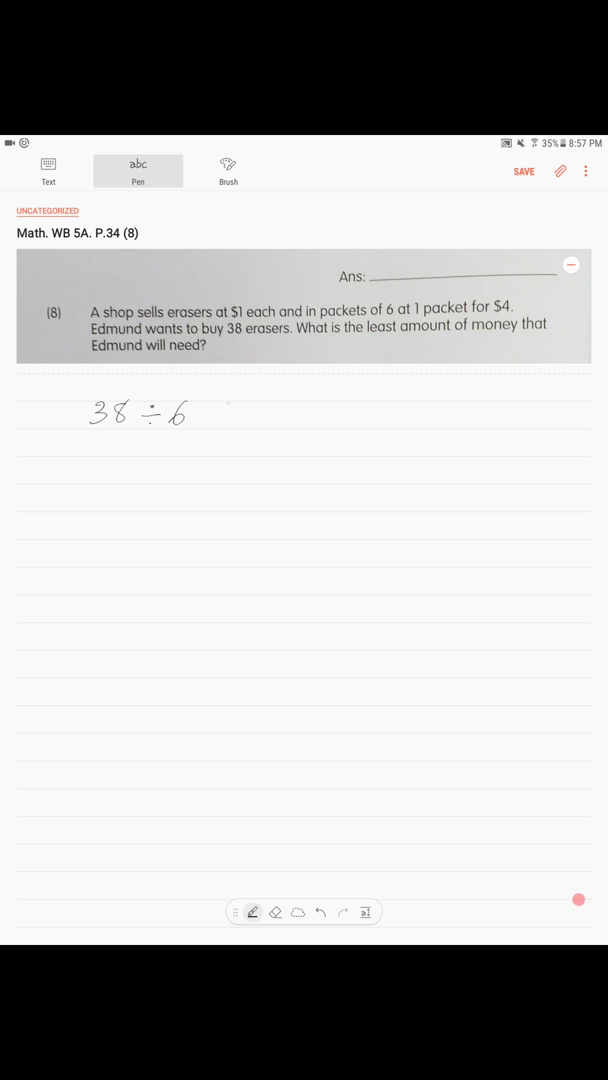
drag(204, 412, 226, 412)
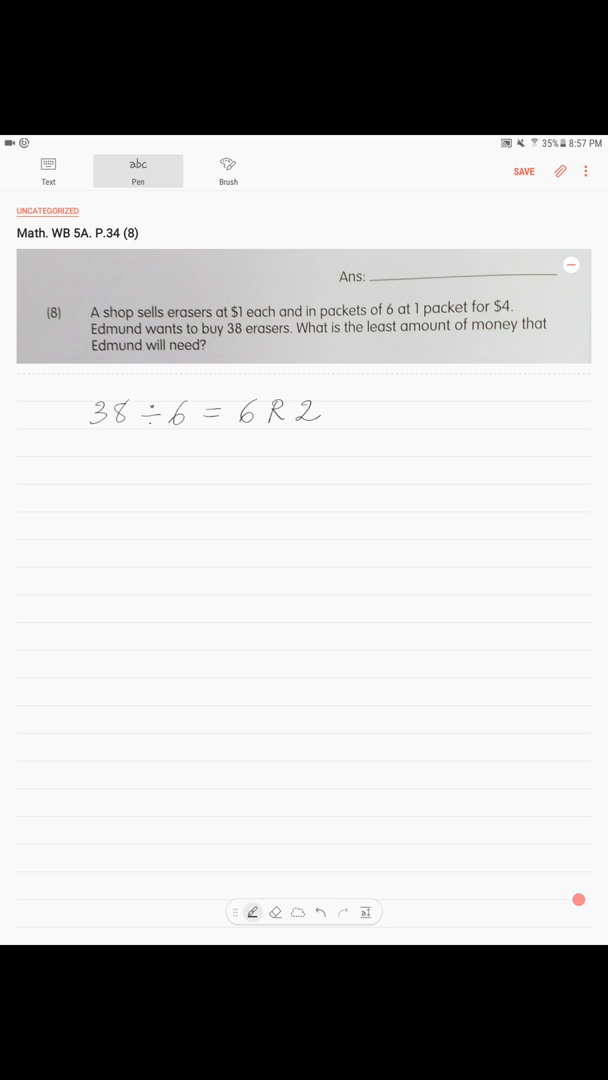
drag(276, 432, 304, 432)
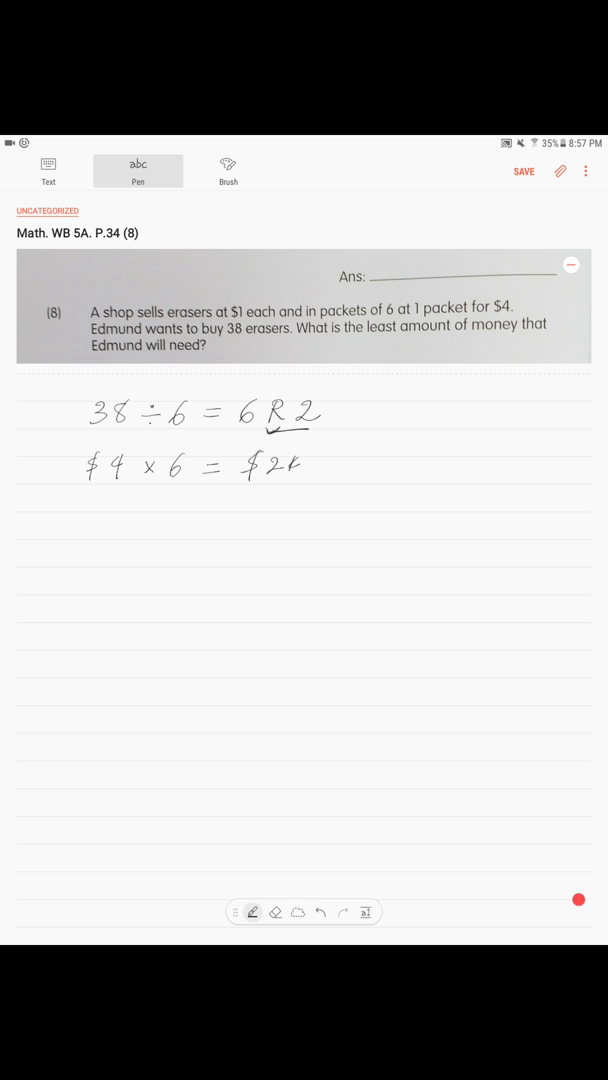
Circle R2, write $1 × (38 − 6 × 6) = $2 and circle the $2 answer.
drag(258, 490, 304, 484)
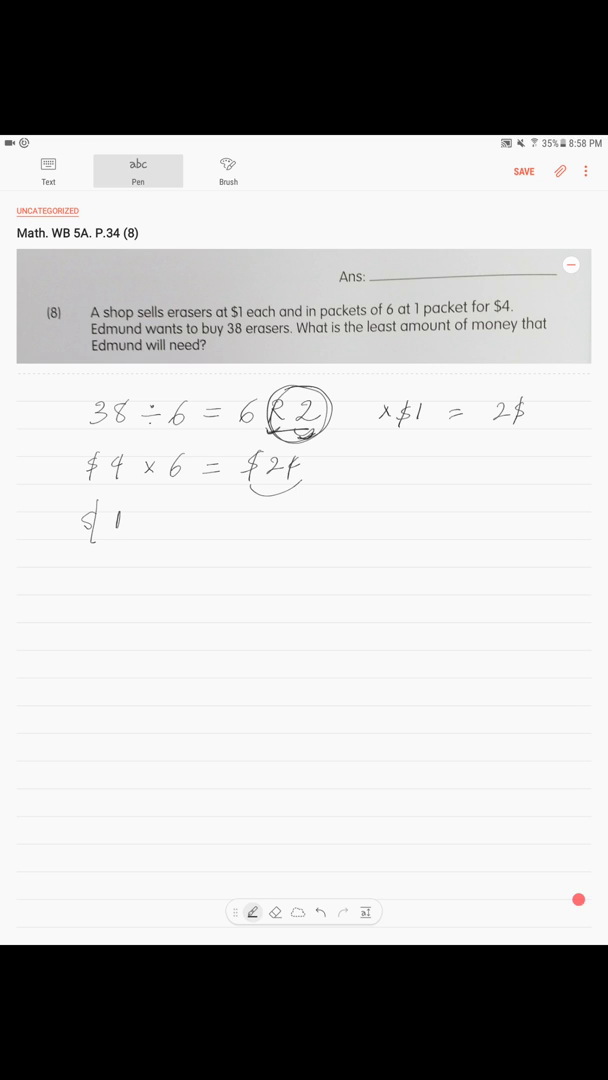
drag(150, 524, 160, 516)
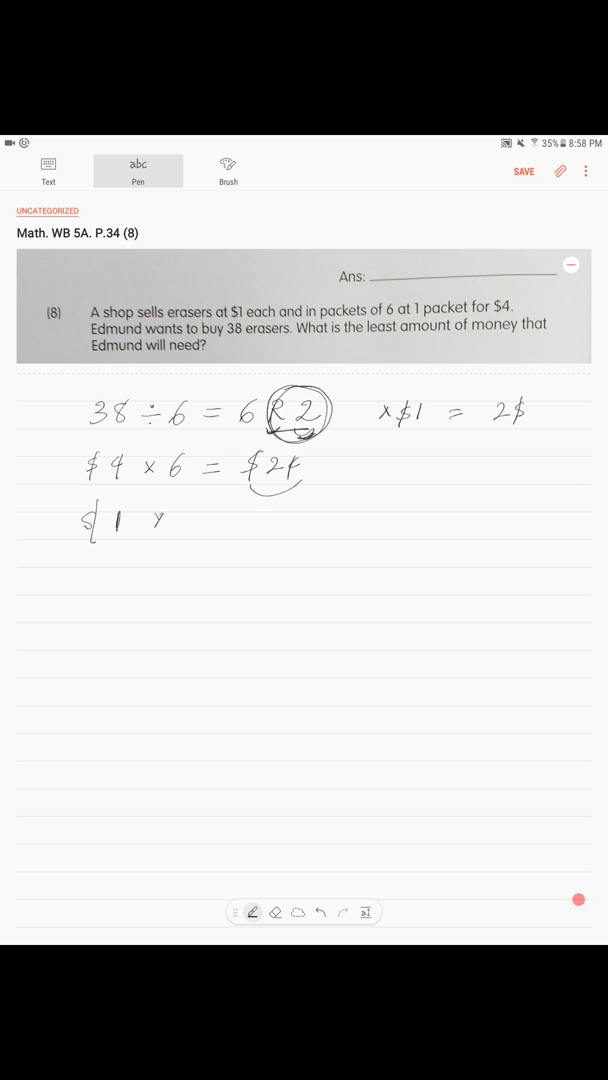
drag(150, 520, 200, 540)
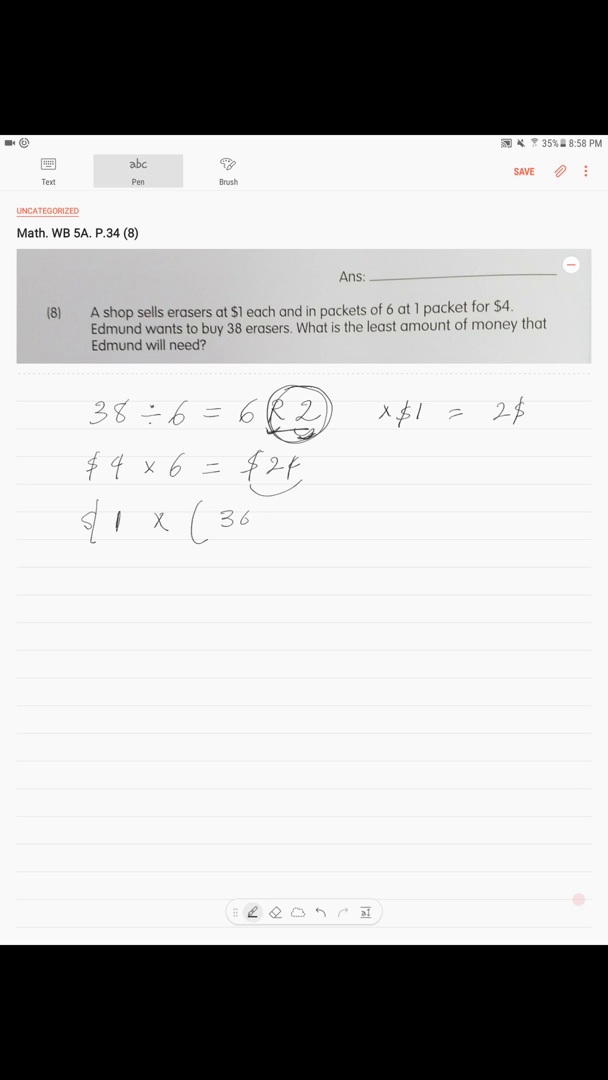
drag(230, 520, 290, 520)
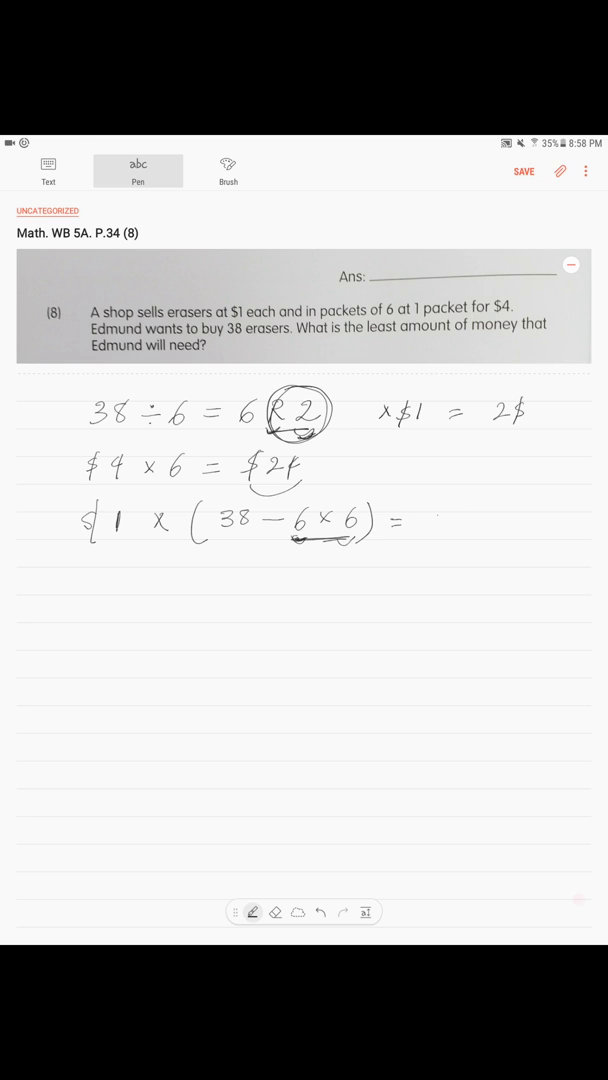
text($2)
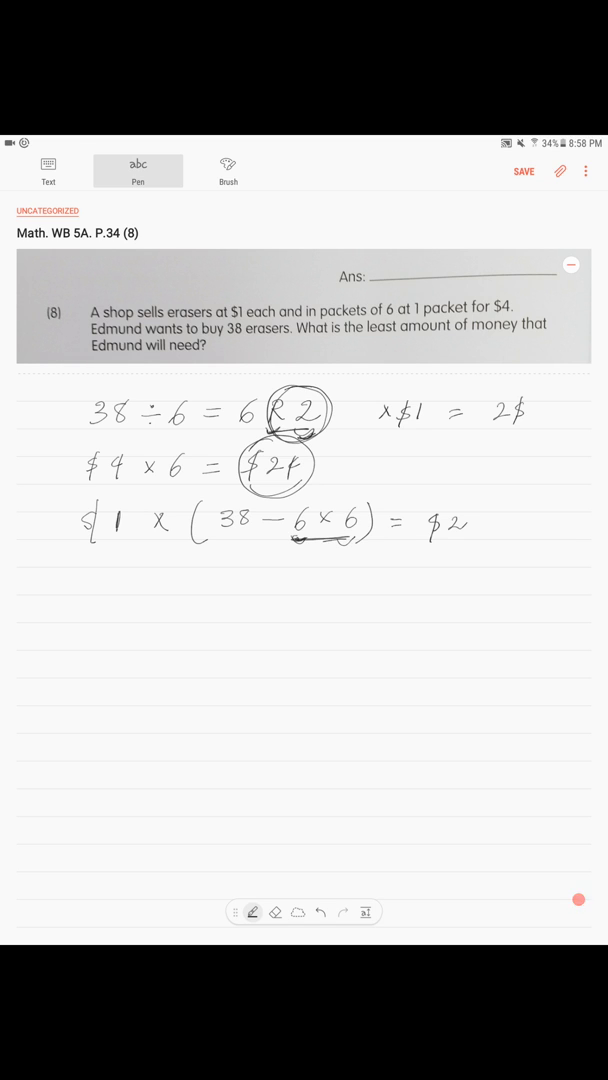
drag(420, 500, 496, 544)
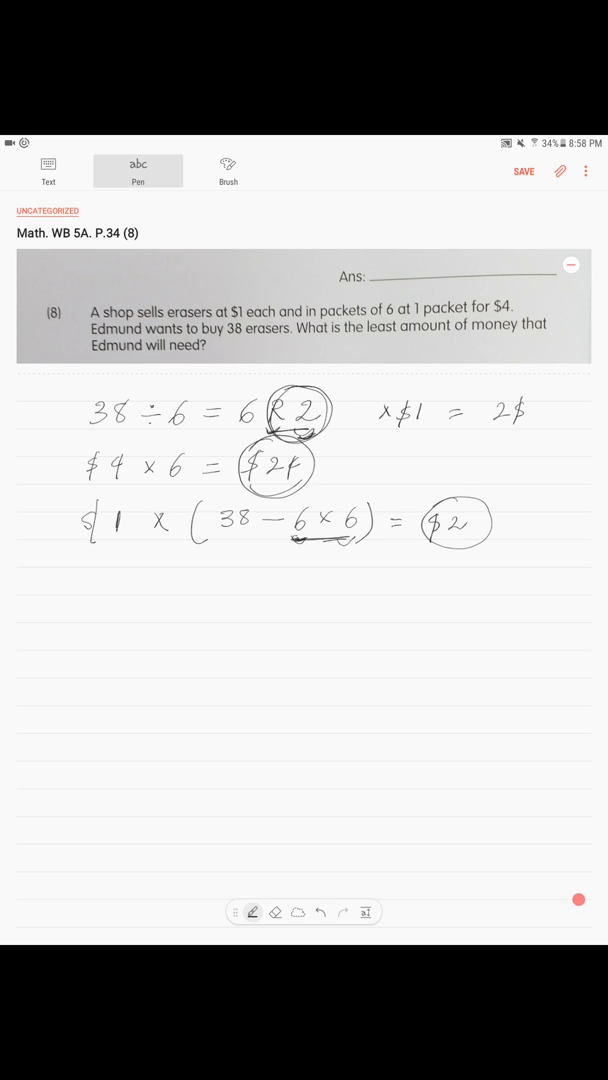